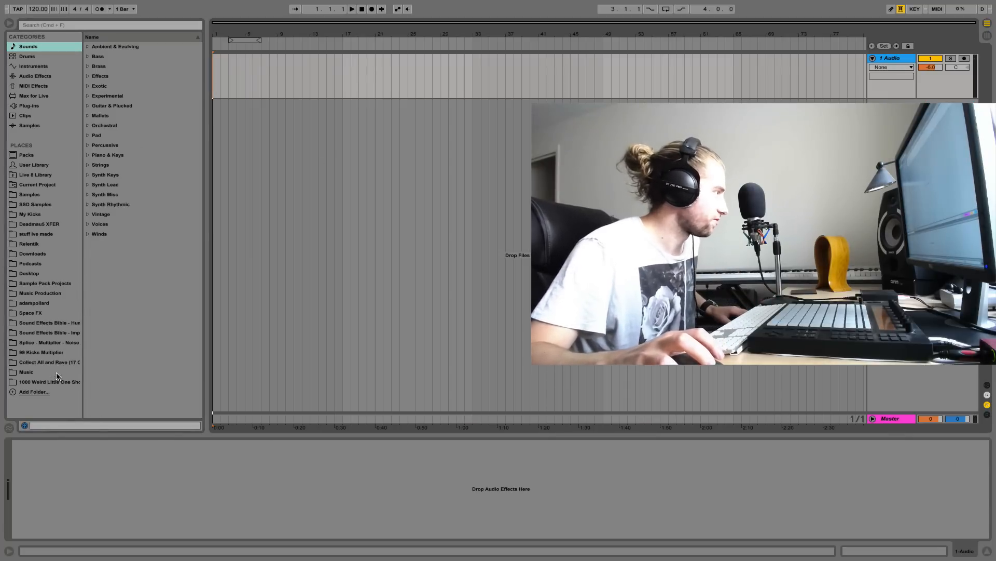
# - Load Ethnic Horns (27 Jan 15).wav from Collect All and Rave and mark bars 49–53
pyautogui.click(49, 361)
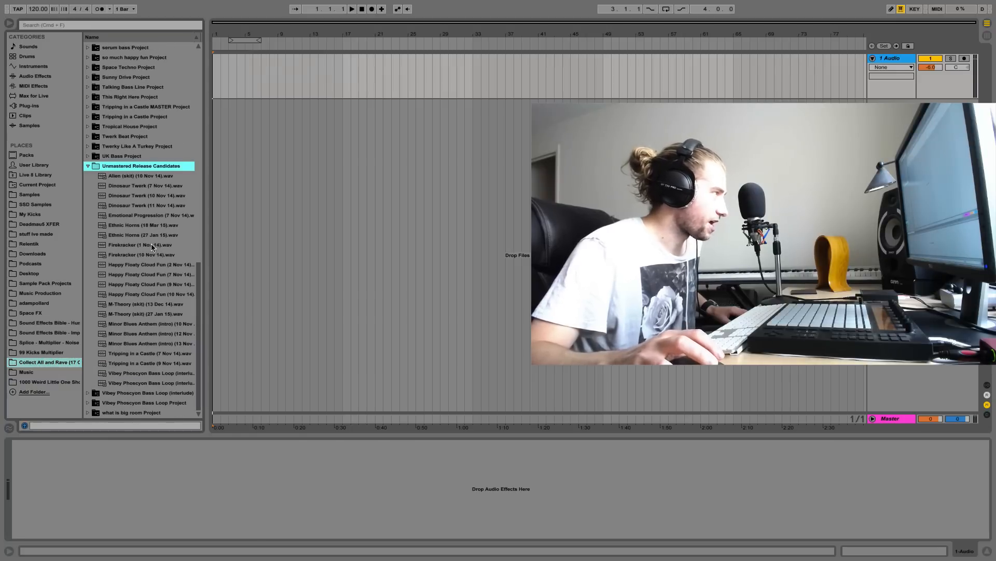
pyautogui.click(143, 235)
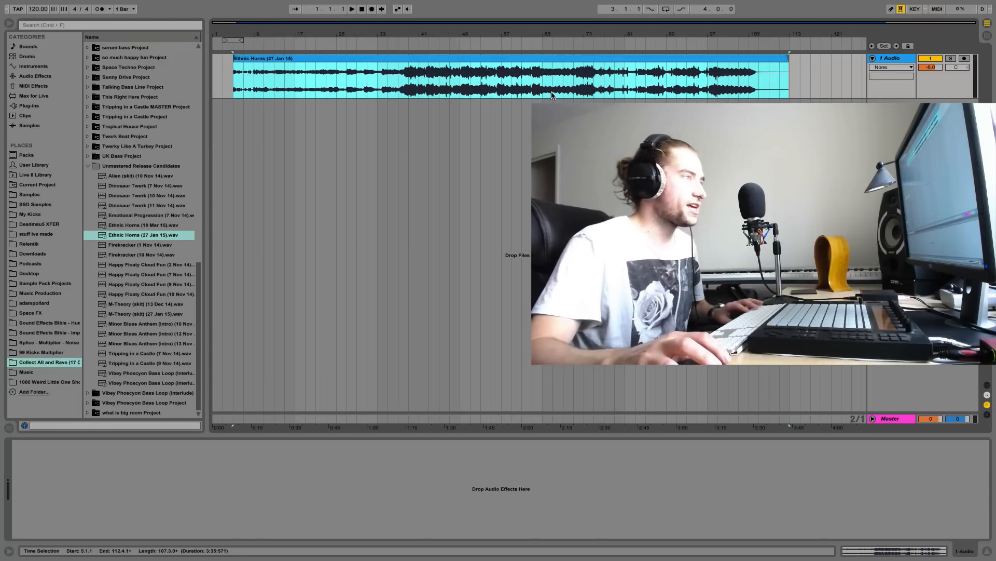
pyautogui.click(471, 76)
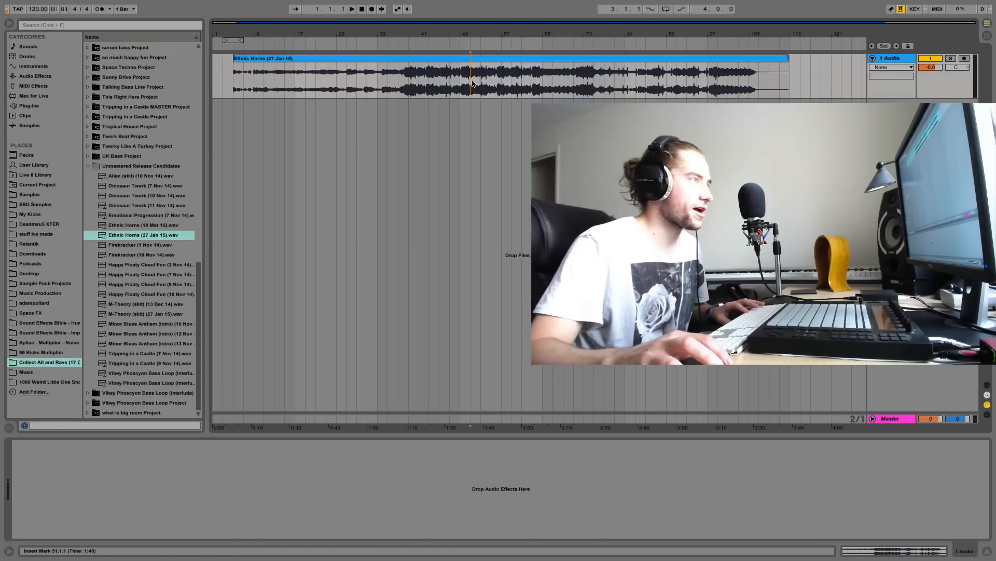
pyautogui.moveTo(469, 75); pyautogui.dragTo(503, 76)
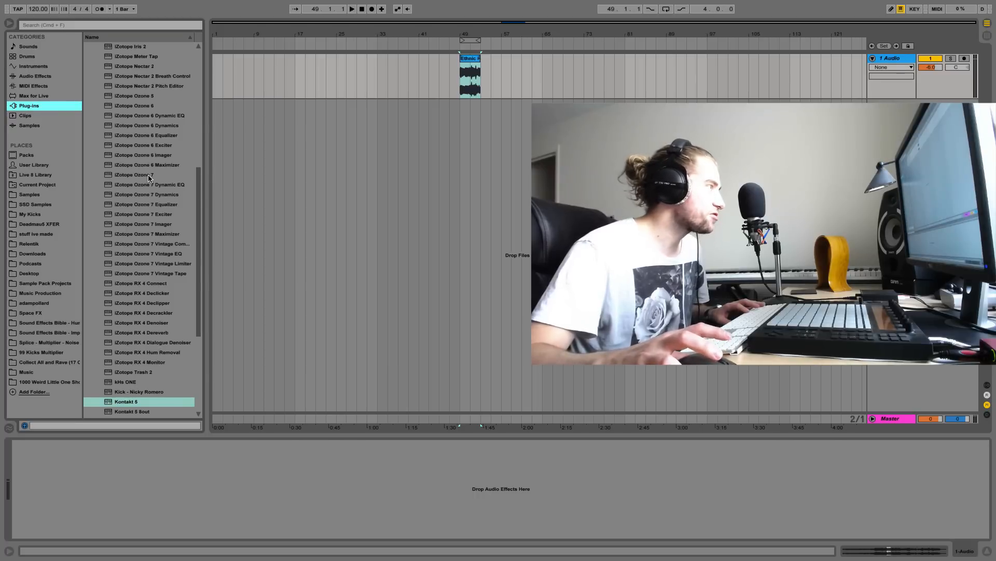
# - Load iZotope Ozone 7 onto the audio track and show its Maximizer settings
pyautogui.click(133, 174)
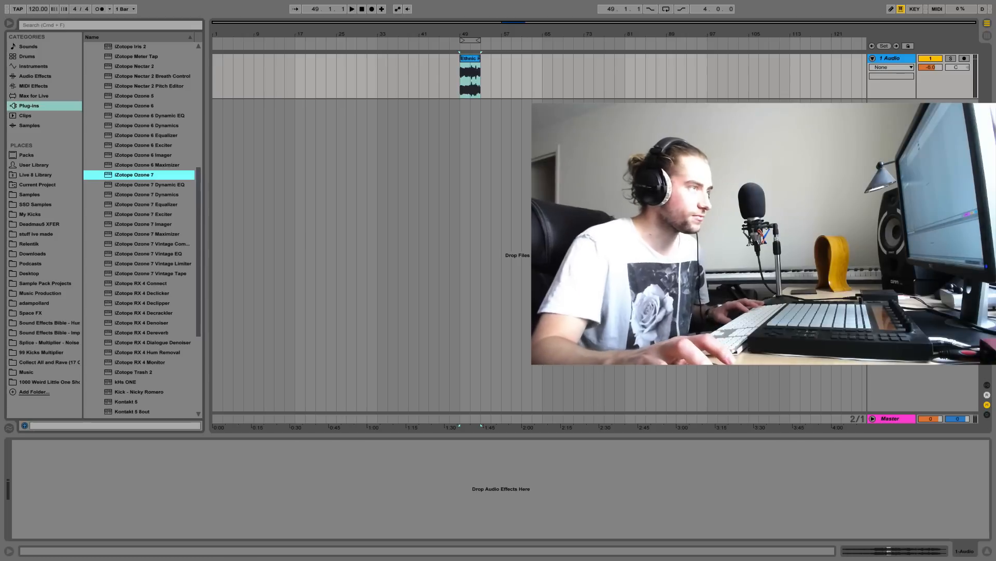
pyautogui.doubleClick(134, 174)
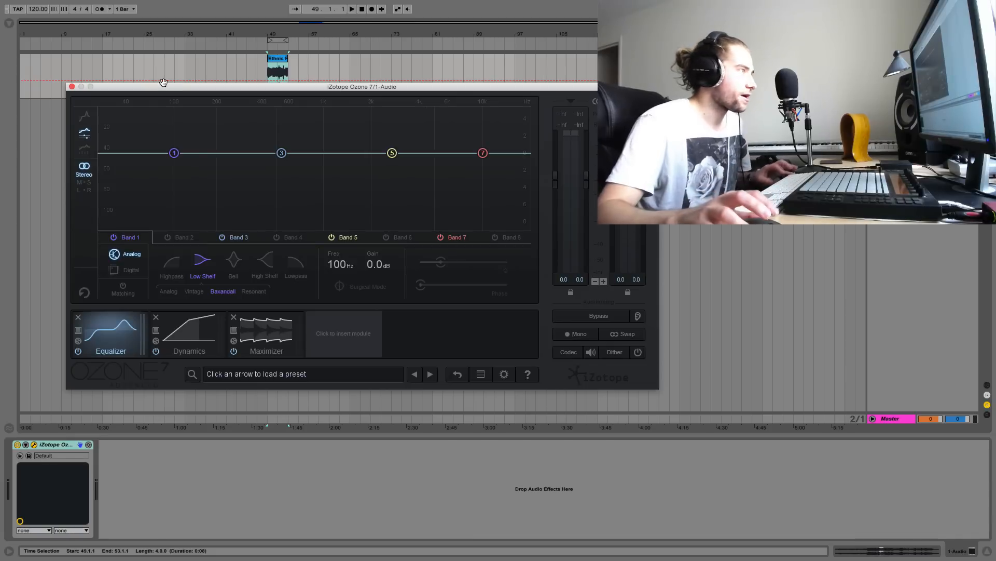
pyautogui.click(156, 317)
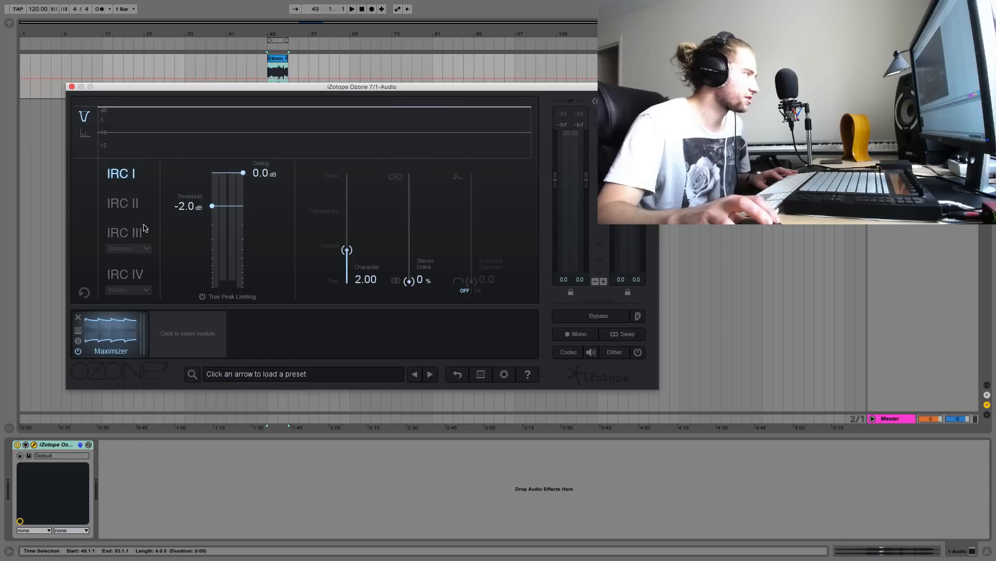
# - Switch the Maximizer to IRC III mode and pull the threshold down to about -12 dB
pyautogui.click(125, 231)
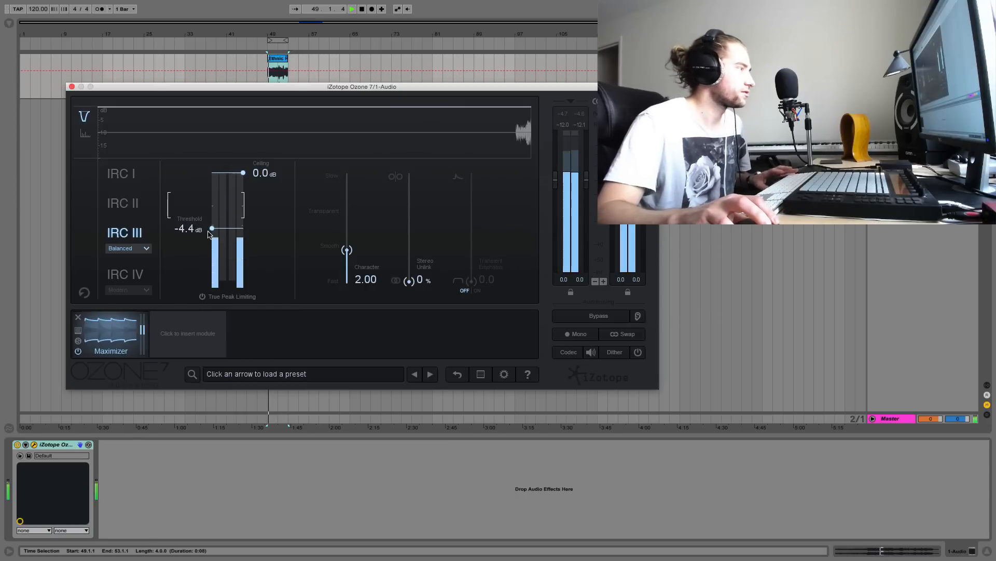
pyautogui.moveTo(211, 227); pyautogui.dragTo(211, 266)
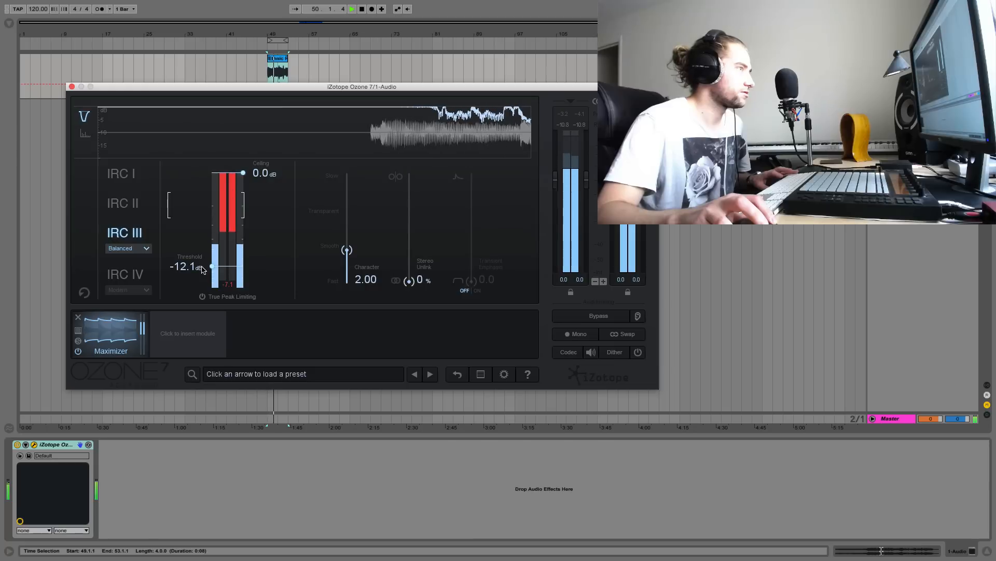
pyautogui.moveTo(211, 266); pyautogui.dragTo(211, 260)
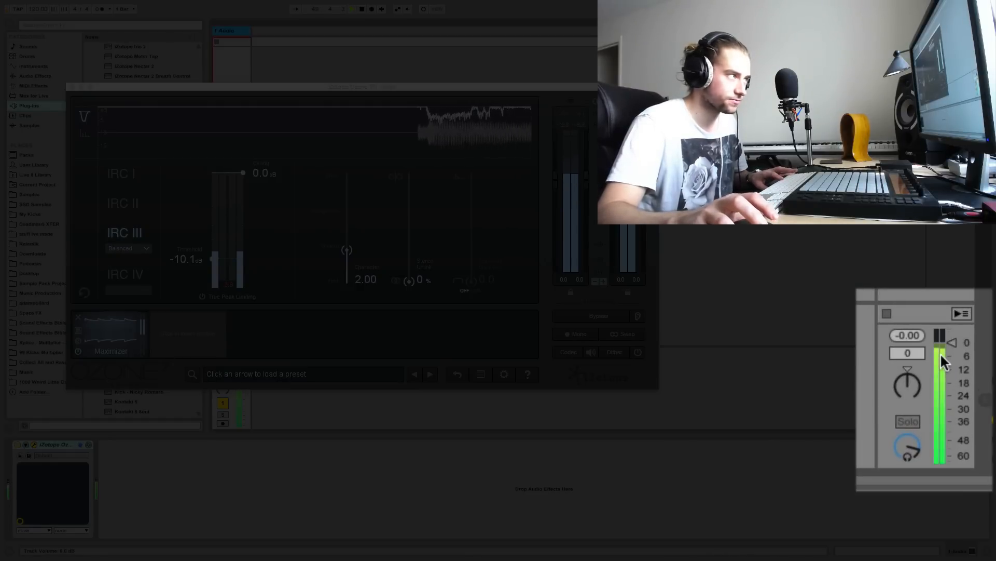
# - Ease the Maximizer threshold back up to -9.3 dB
pyautogui.moveTo(227, 260); pyautogui.dragTo(228, 255)
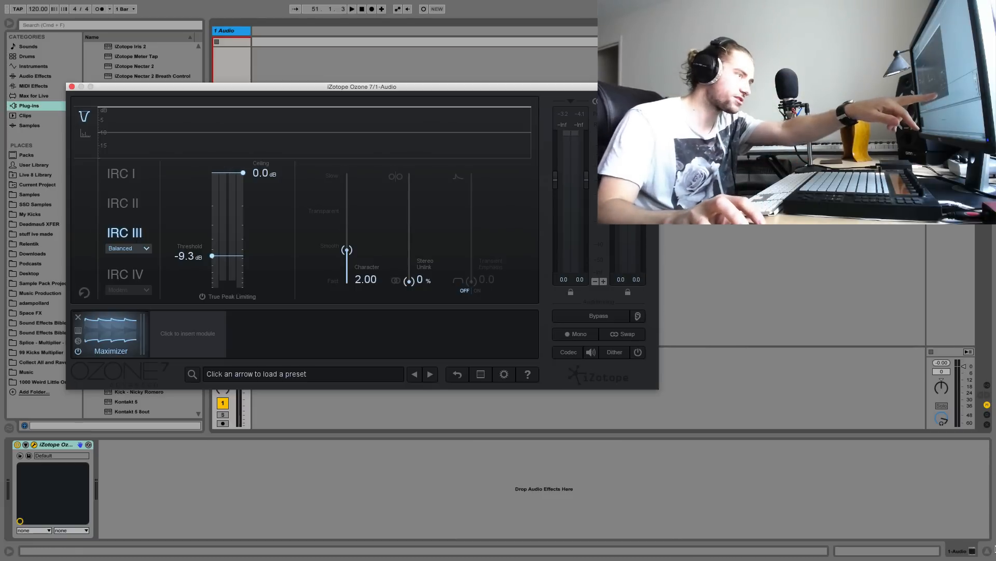
pyautogui.click(613, 352)
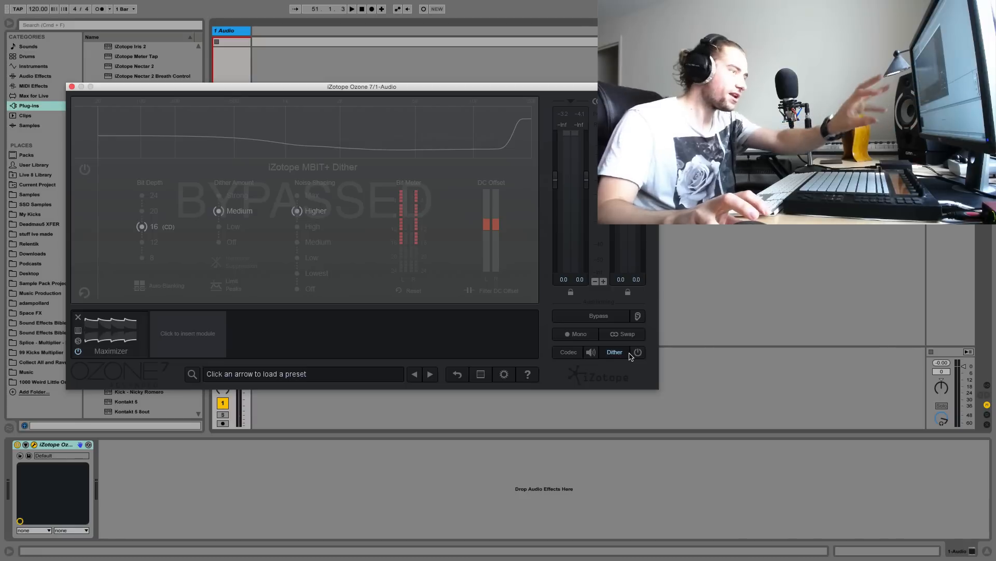
pyautogui.moveTo(639, 352)
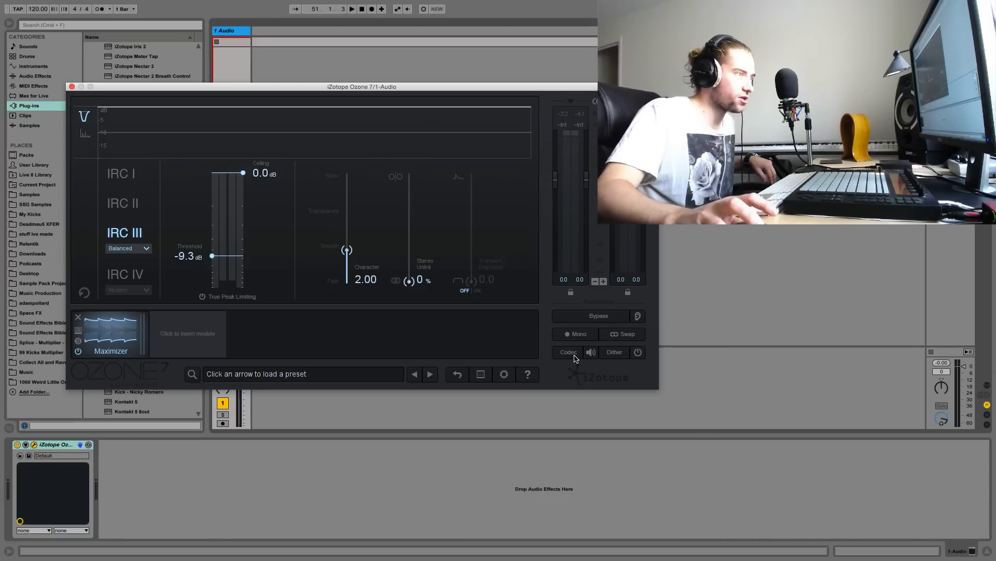
# - Bring up Ozone 7's Codec Preview panel
pyautogui.click(568, 352)
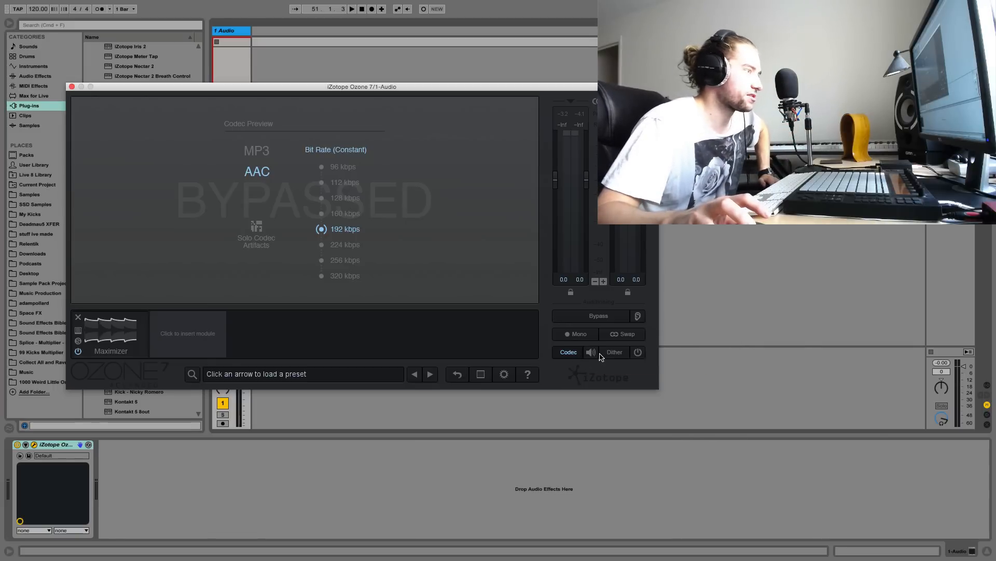
pyautogui.moveTo(591, 354)
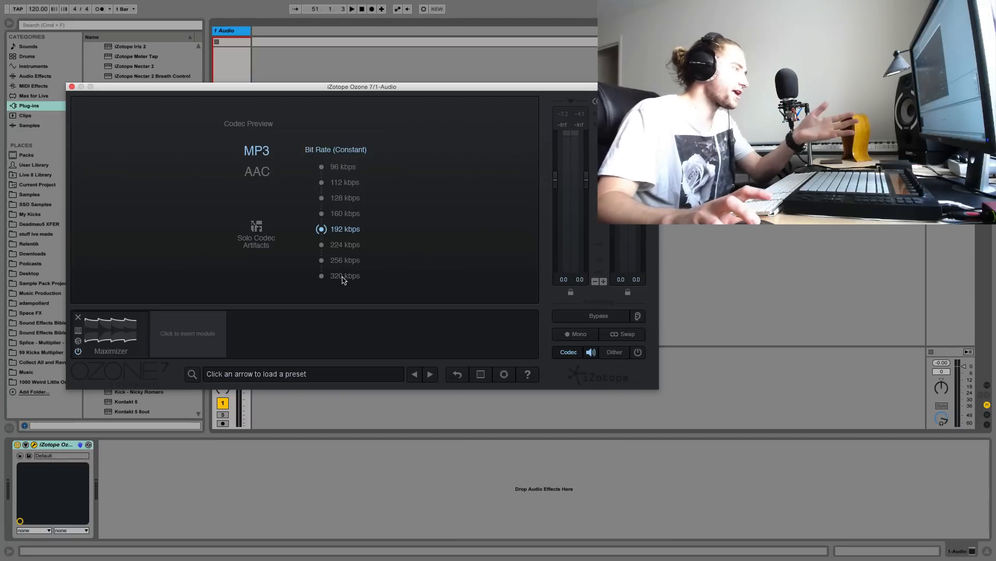
# - Set the MP3 codec preview bit rate to 320 kbps and listen
pyautogui.click(321, 275)
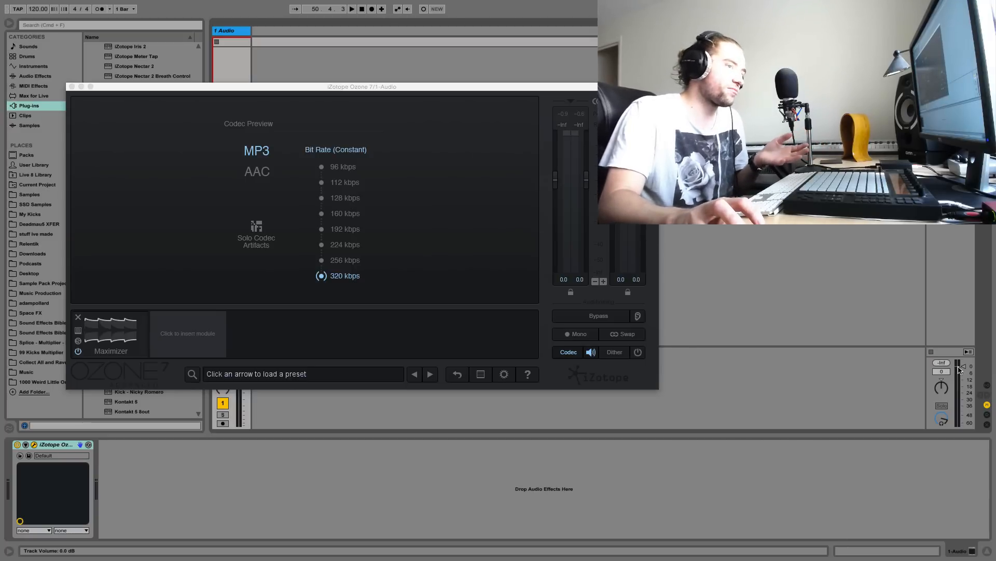
# - Lower the Maximizer output ceiling to about -1.3 dB and play the section to check it
pyautogui.moveTo(959, 369); pyautogui.dragTo(961, 372)
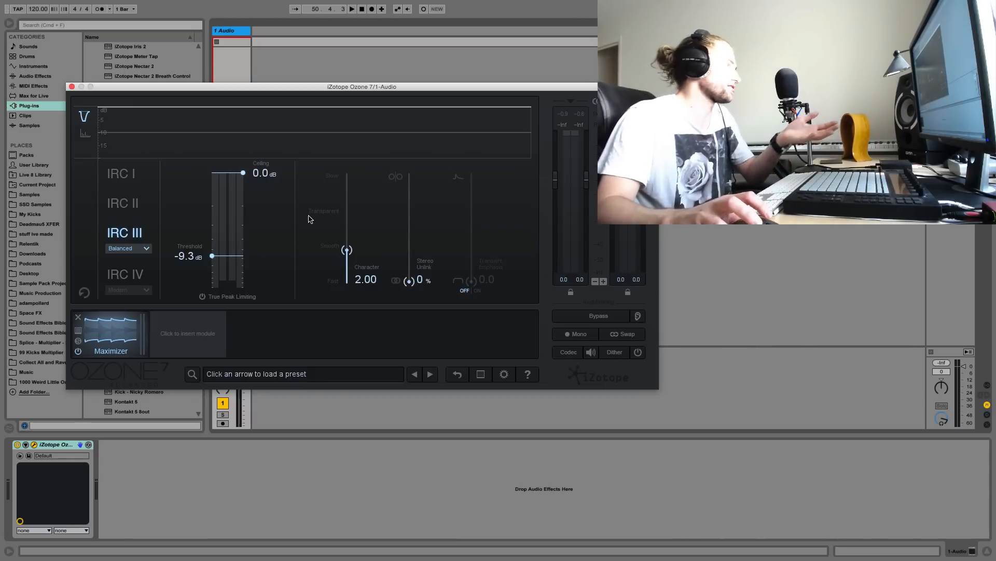
pyautogui.moveTo(242, 175)
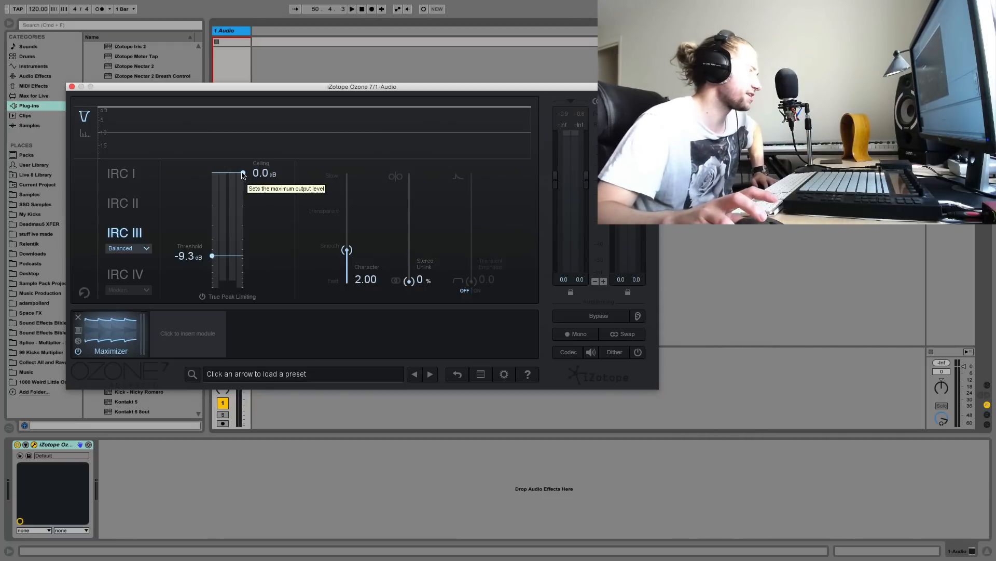
pyautogui.moveTo(242, 173); pyautogui.dragTo(242, 177)
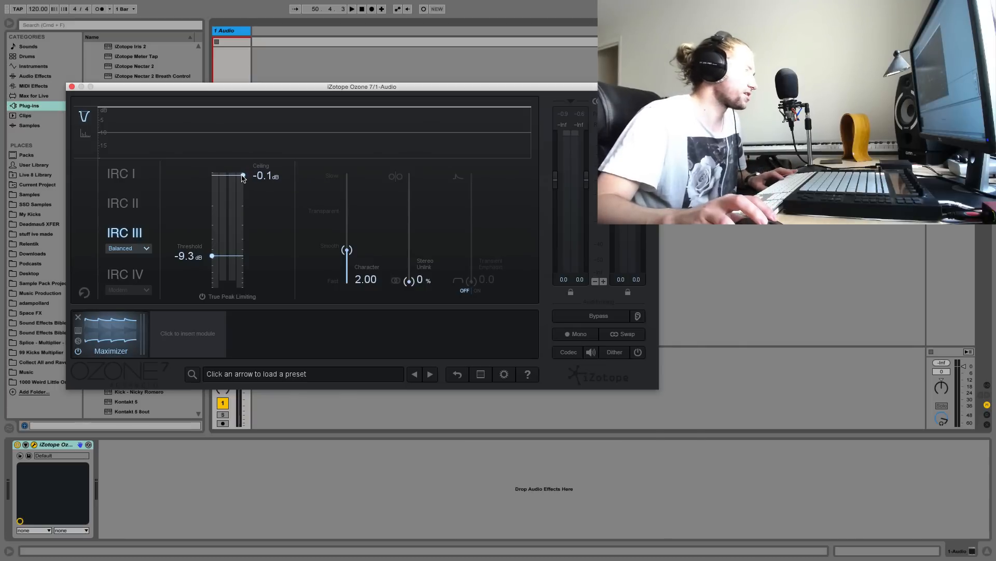
pyautogui.moveTo(242, 176); pyautogui.dragTo(242, 197)
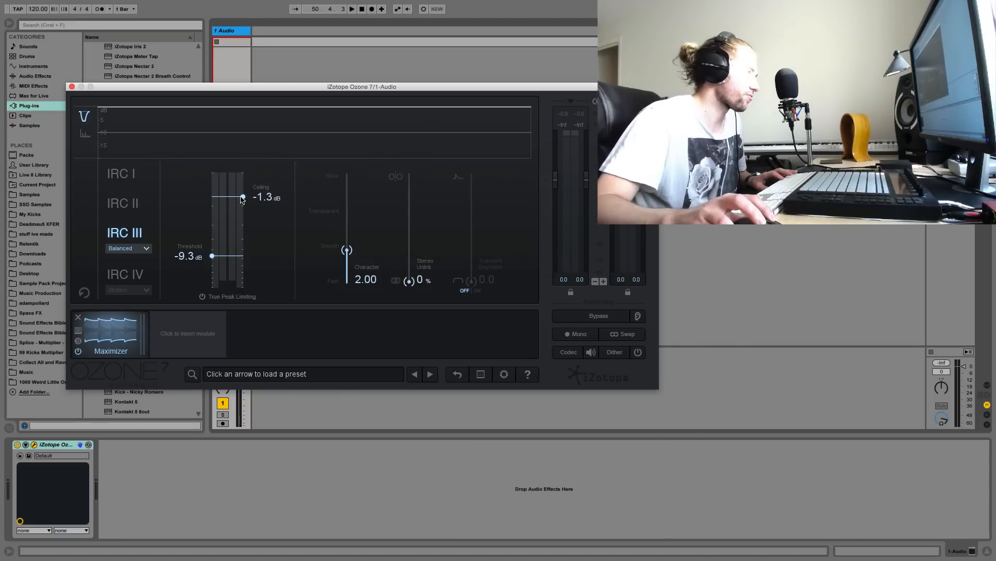
pyautogui.click(352, 9)
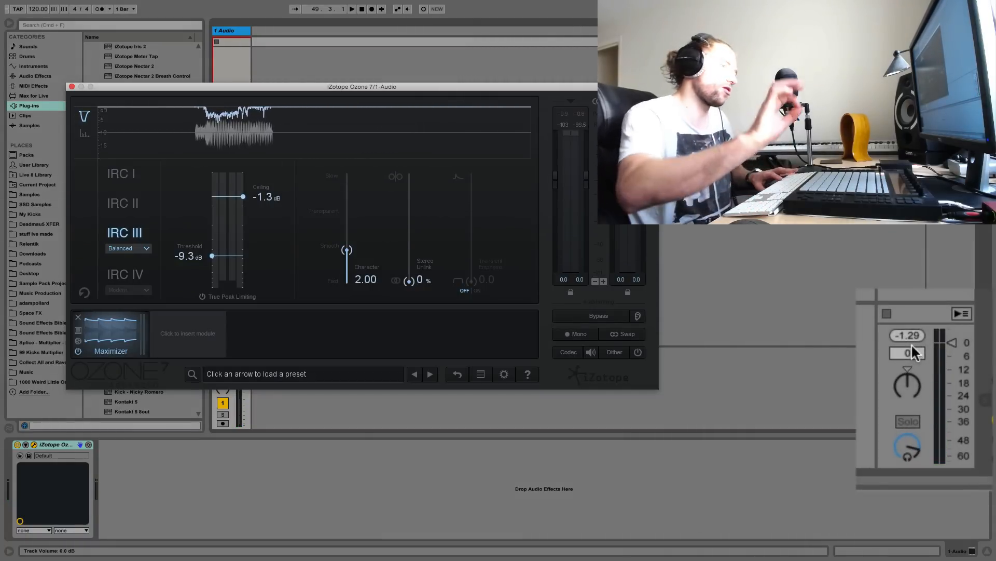
pyautogui.click(352, 9)
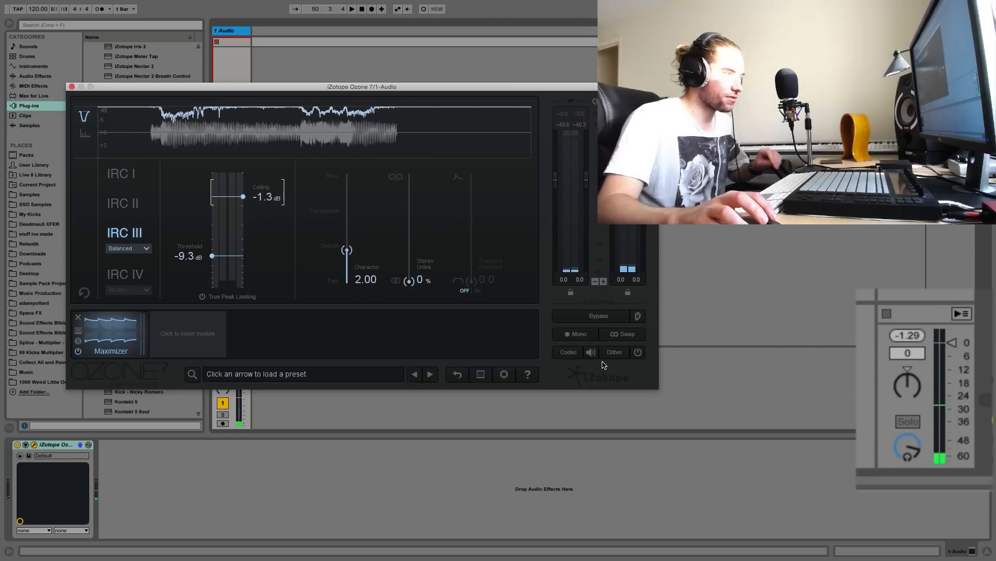
# - Toggle the codec preview and return the track volume fader to 0 dB
pyautogui.click(568, 352)
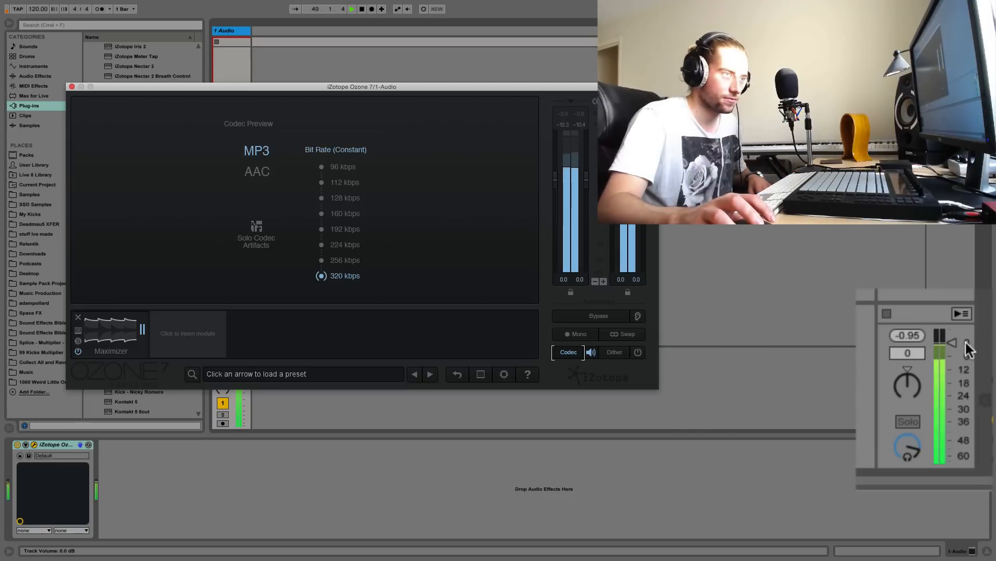
pyautogui.moveTo(952, 346); pyautogui.dragTo(944, 349)
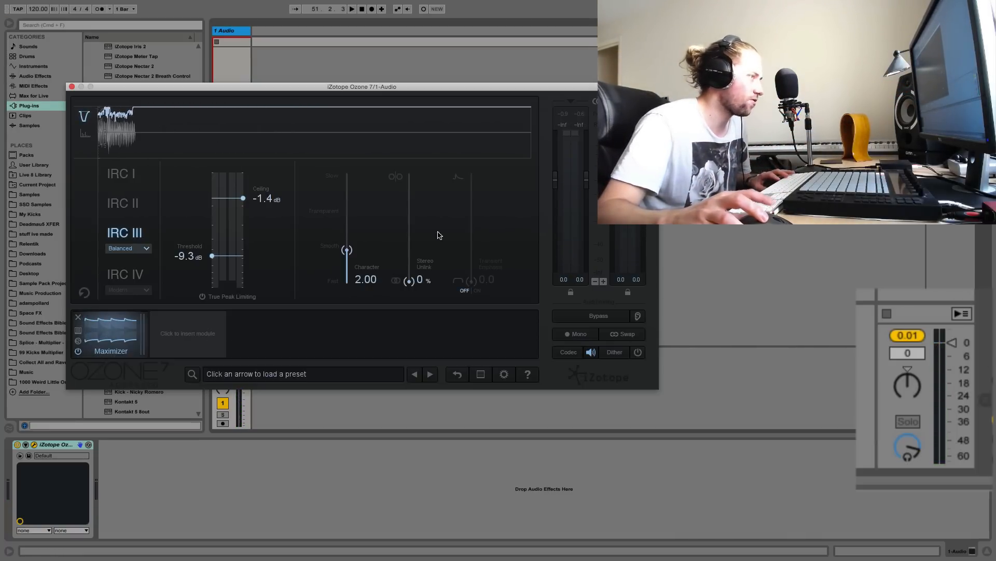
pyautogui.click(352, 9)
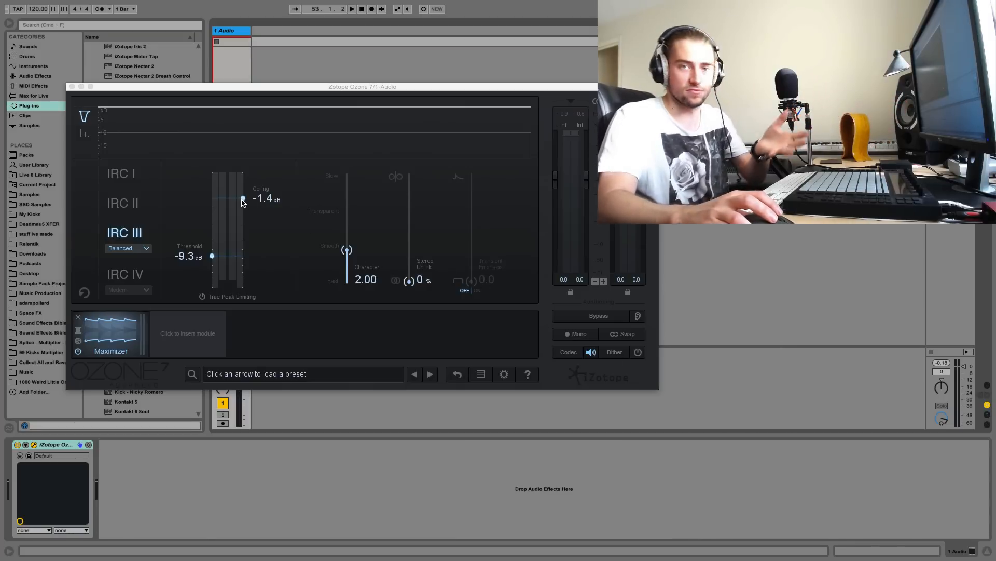
# - Raise the Maximizer ceiling from -1.4 dB and settle it at -0.3 dB
pyautogui.moveTo(242, 199); pyautogui.dragTo(242, 183)
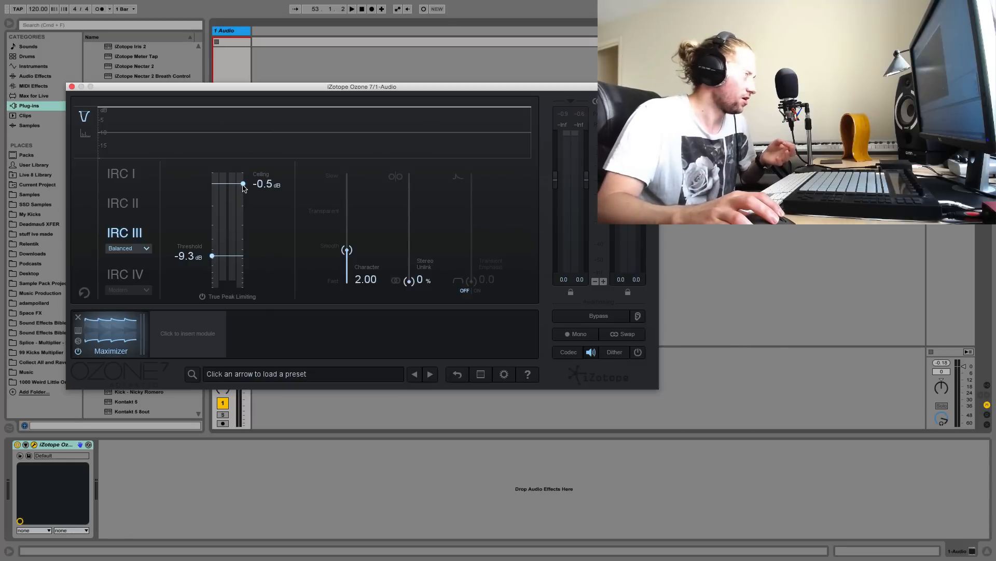
pyautogui.moveTo(242, 184); pyautogui.dragTo(241, 176)
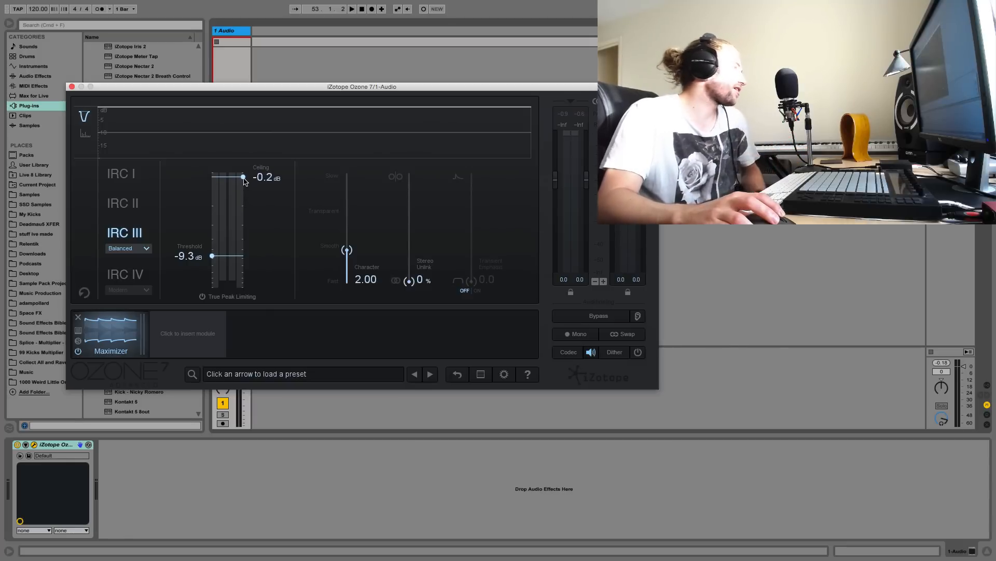
pyautogui.moveTo(243, 176); pyautogui.dragTo(242, 181)
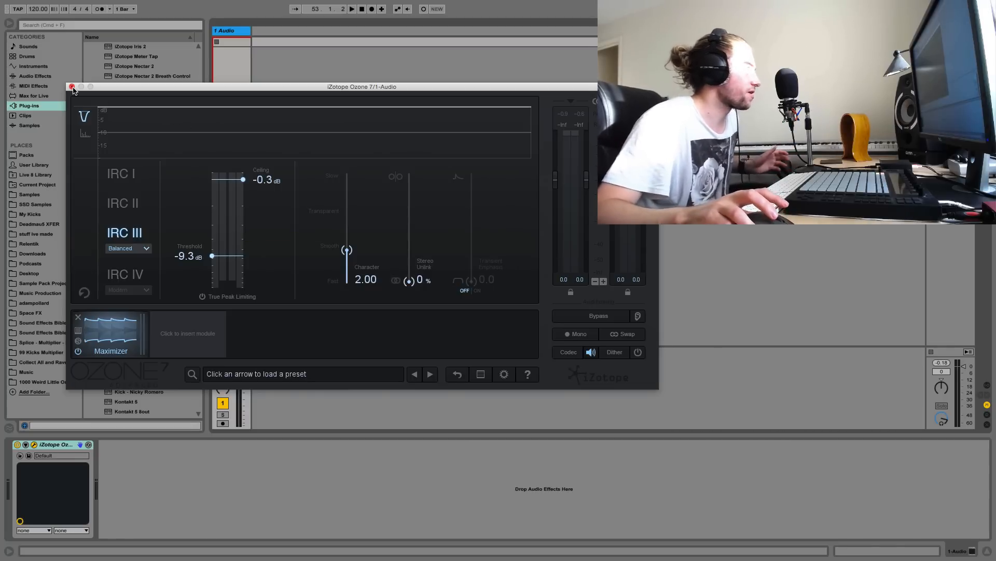
pyautogui.moveTo(380, 214)
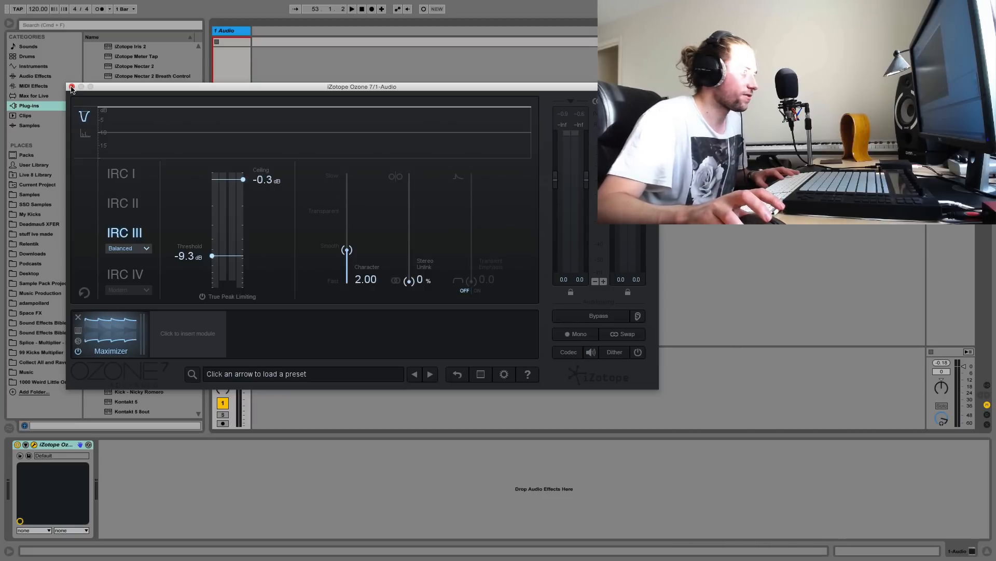
# - Close the Ozone 7 window and show the browser beside the arrangement
pyautogui.click(72, 87)
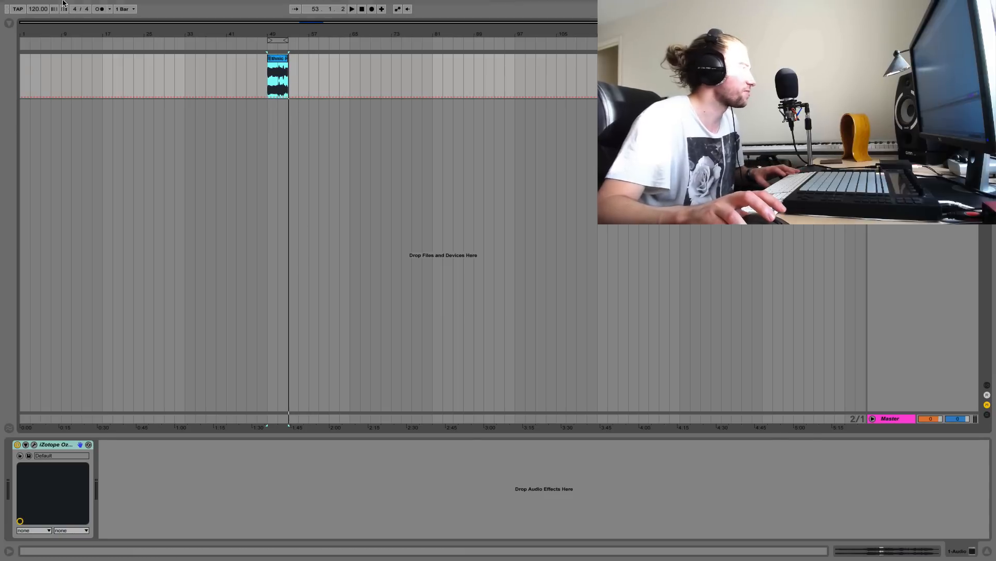
pyautogui.click(58, 7)
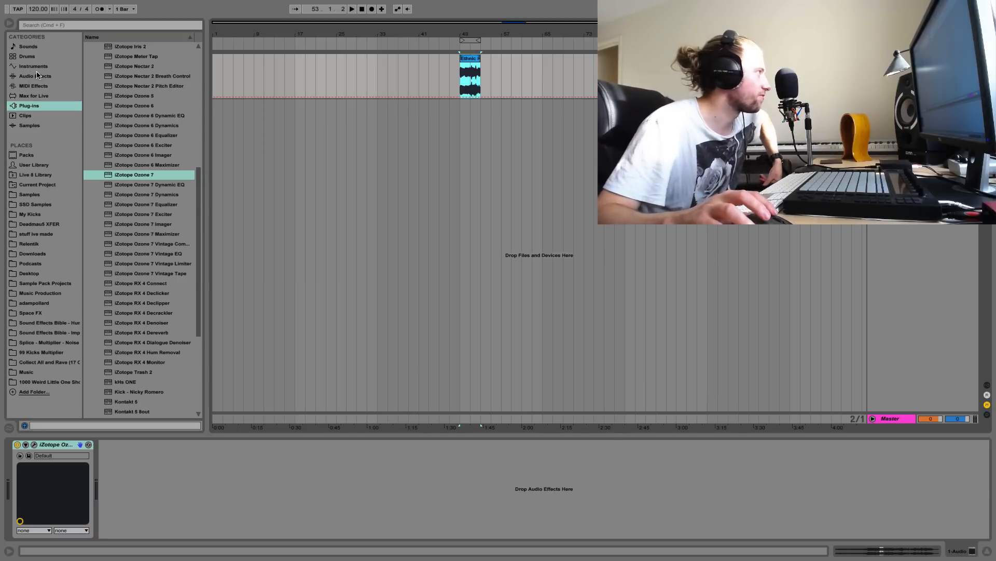
# - Browse to the Desktop under Places and pick the exported test file
pyautogui.click(35, 76)
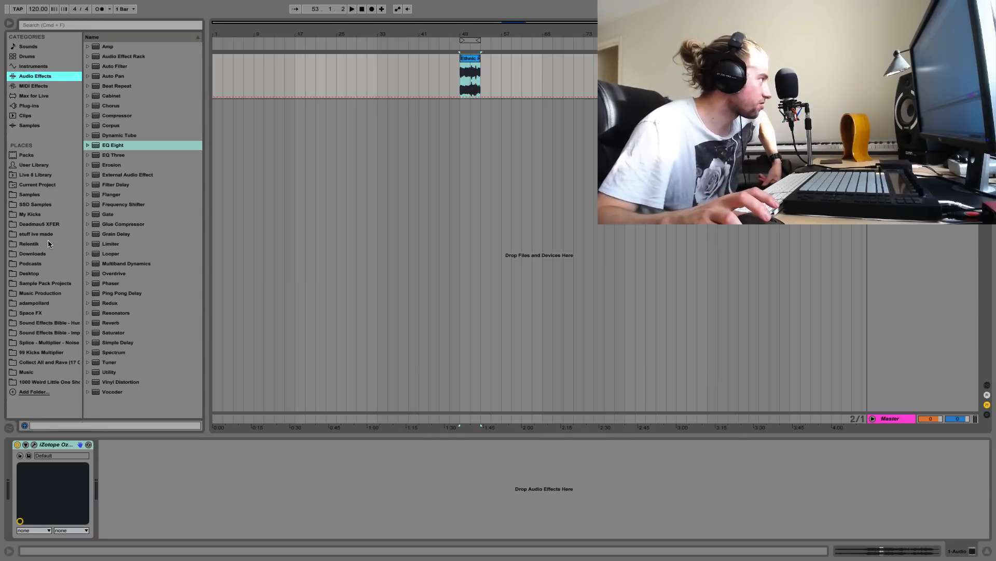
pyautogui.click(29, 273)
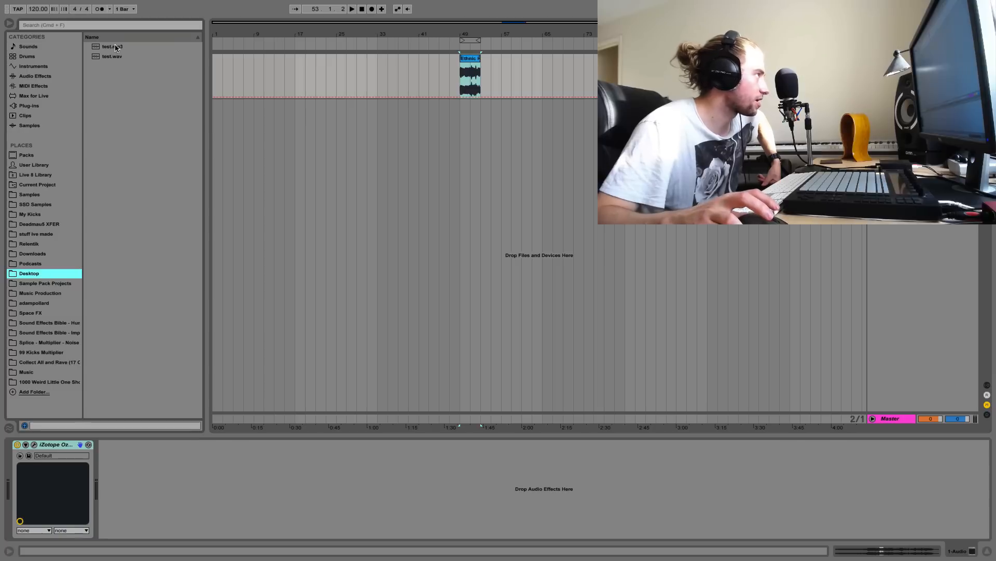
pyautogui.click(112, 45)
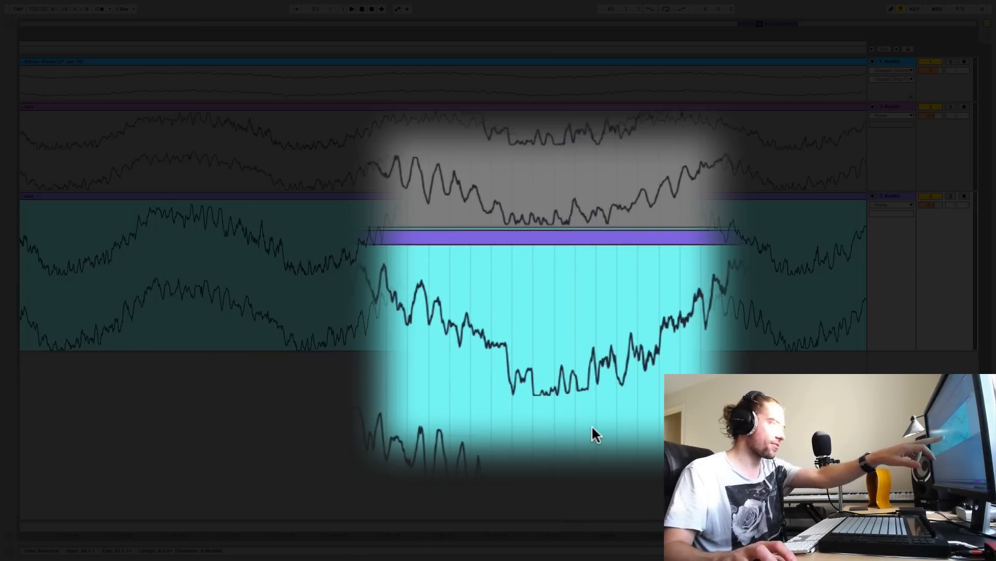
pyautogui.moveTo(499, 426)
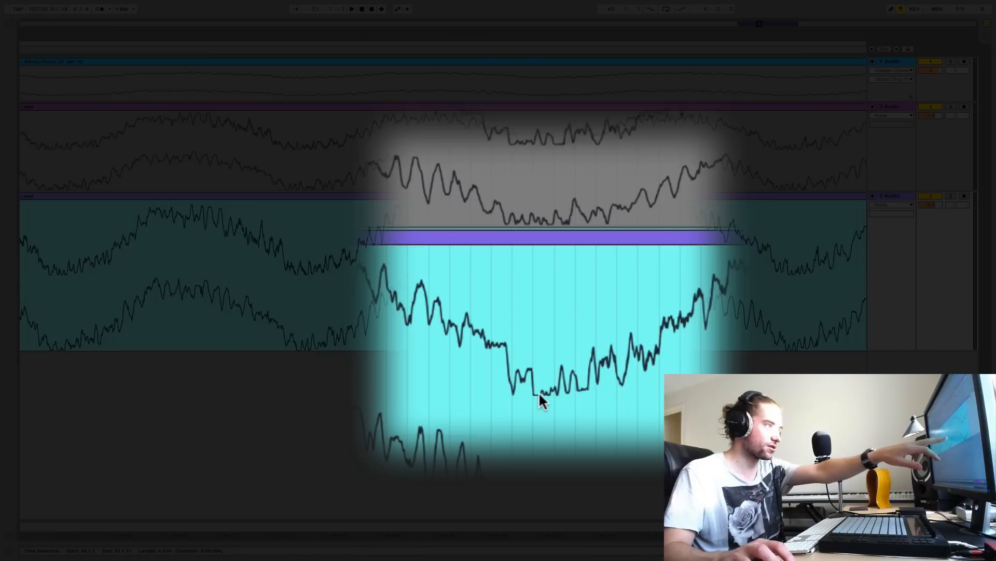
pyautogui.moveTo(547, 394)
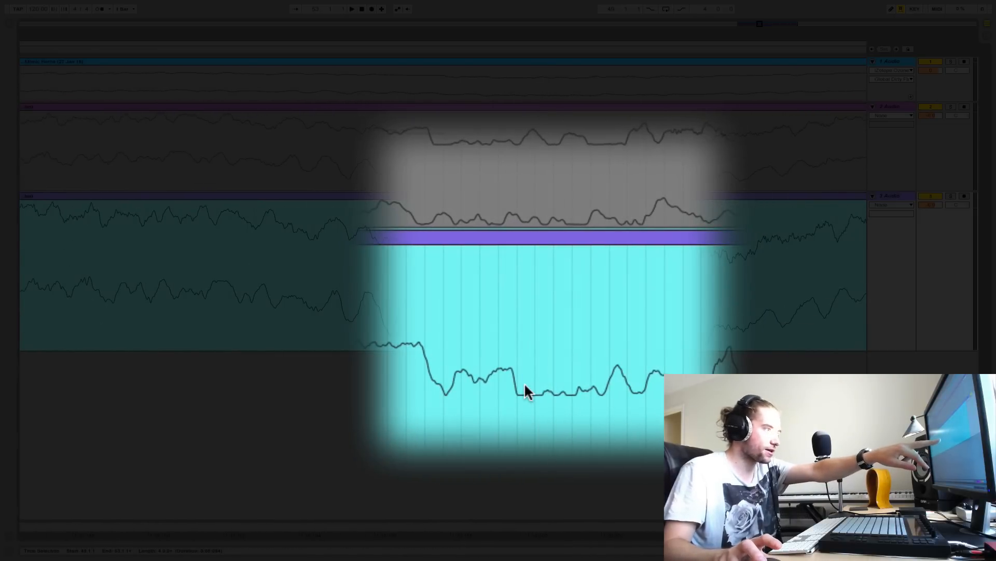
pyautogui.moveTo(537, 401)
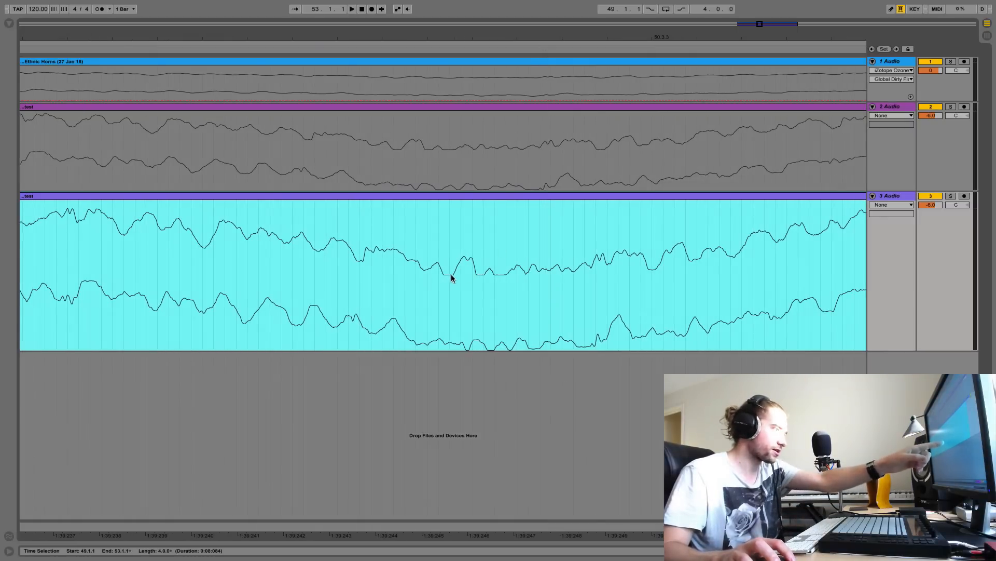
pyautogui.moveTo(502, 282)
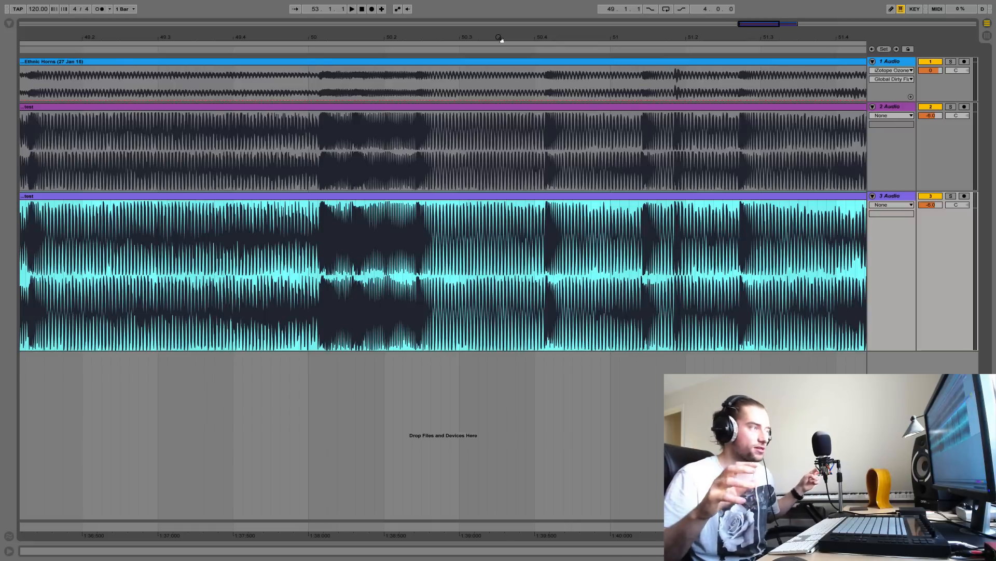
# - Zoom out to show the full clips from bar 49 to 53 on all three tracks
pyautogui.click(499, 37)
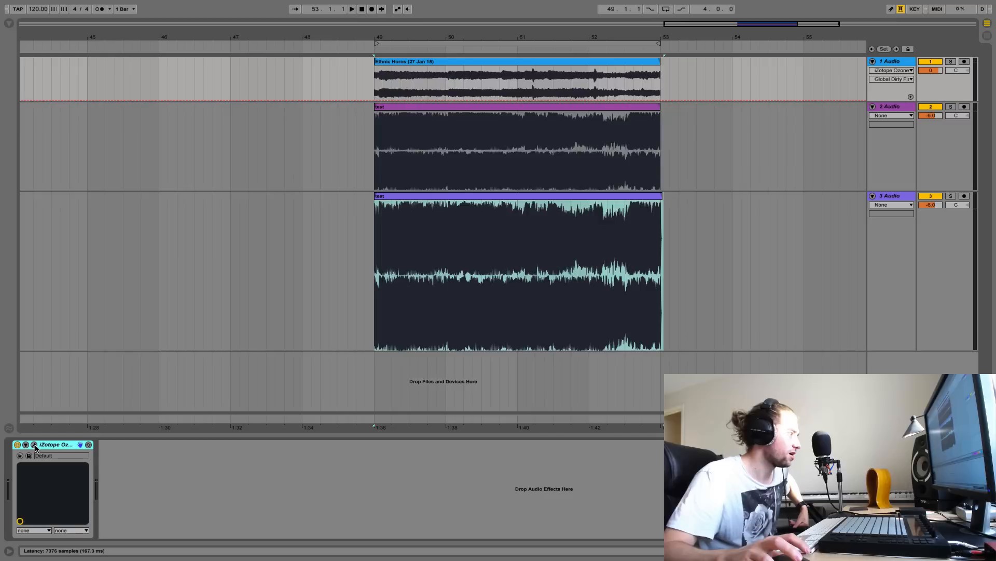
# - Bring up the Ozone 7 plug-in window showing the IRC III Maximizer settings
pyautogui.click(33, 444)
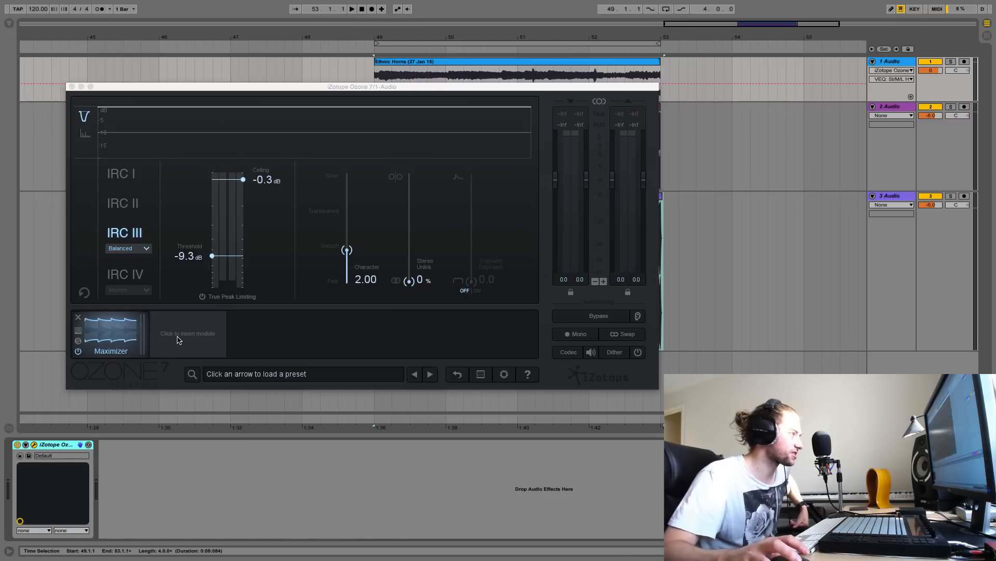
pyautogui.moveTo(220, 344)
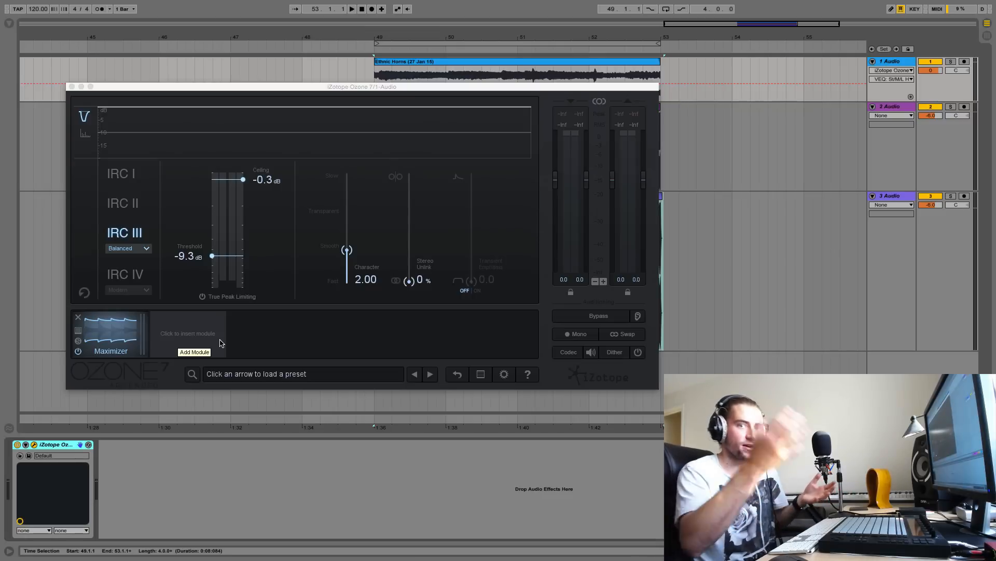
pyautogui.moveTo(591, 352)
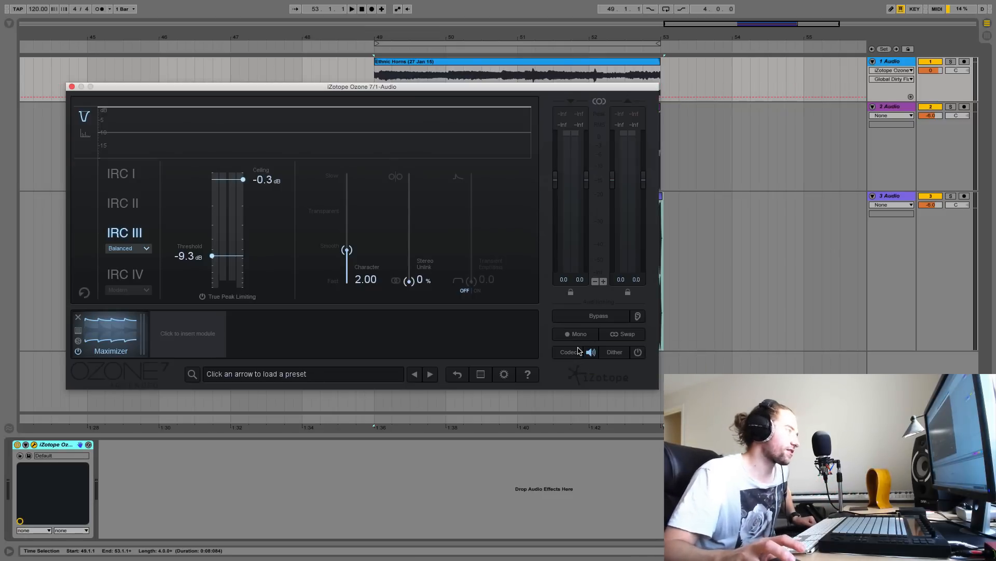
# - Enable Ozone's Codec Preview set to MP3 at 320 kbps
pyautogui.click(568, 352)
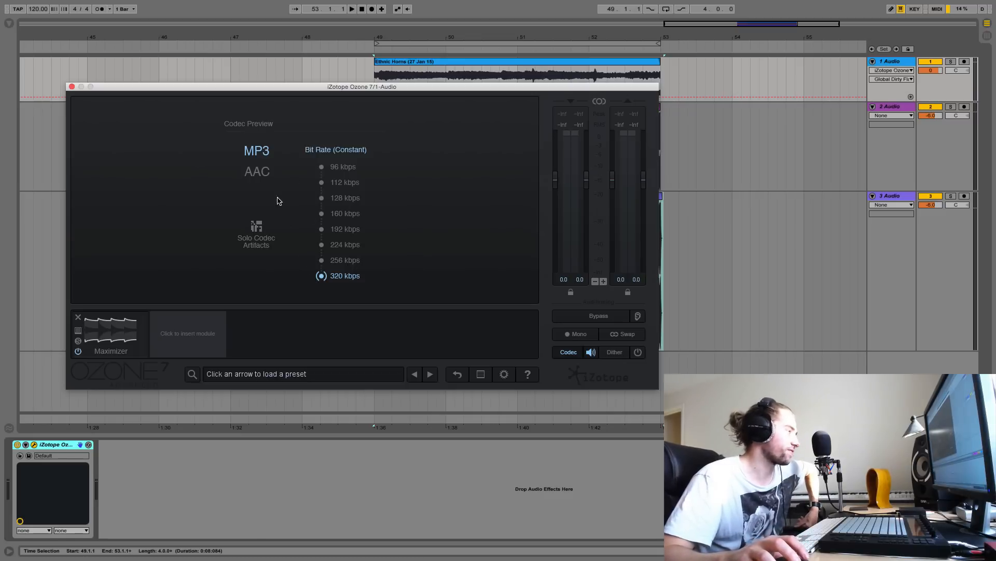
pyautogui.moveTo(258, 123)
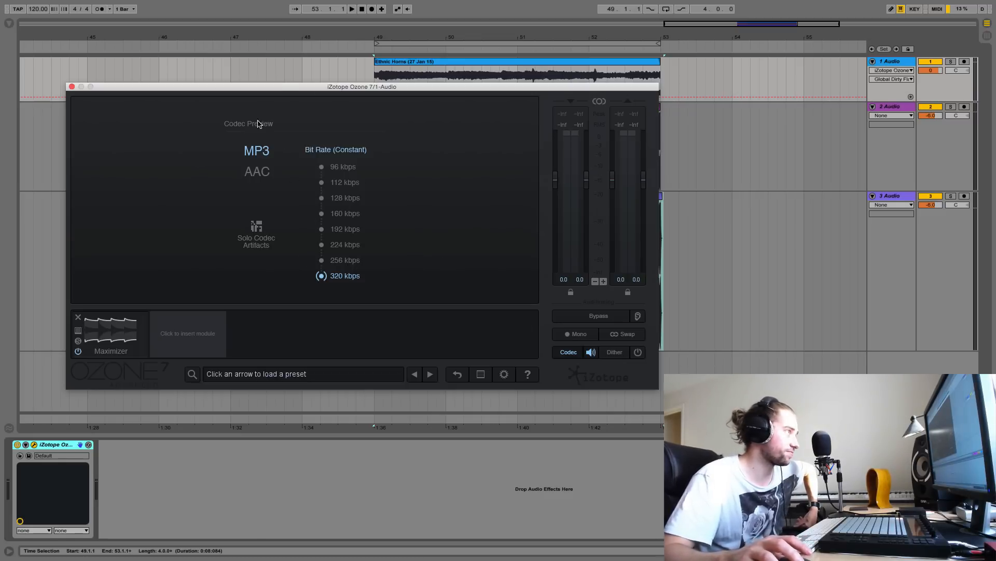